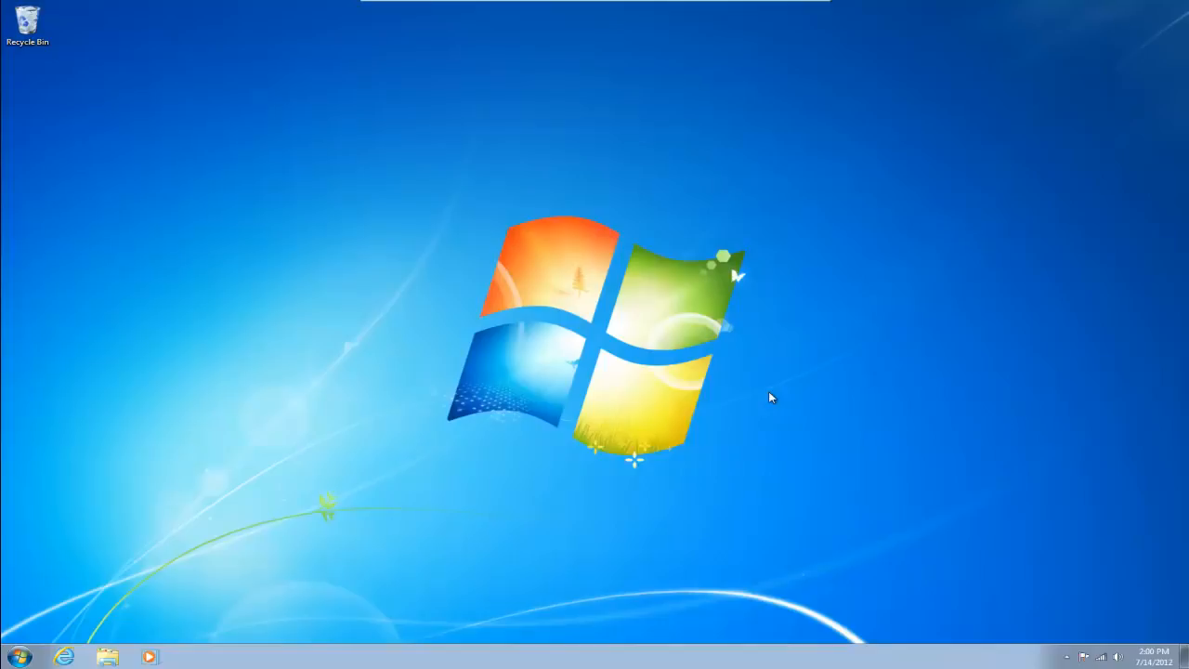
{"action": "mouse_move", "coordinate": [18, 656]}
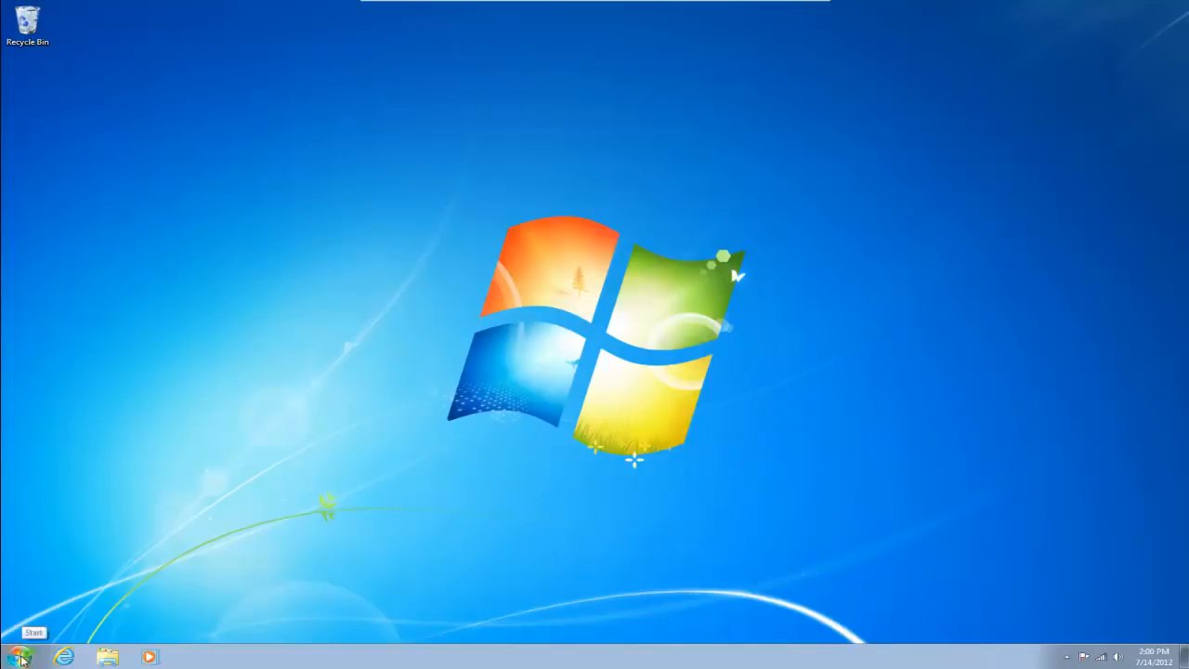
- Search the Start menu for 'manage wir' and launch Manage Wireless Networks, listing saved network MAX_
{"action": "left_click", "coordinate": [17, 655]}
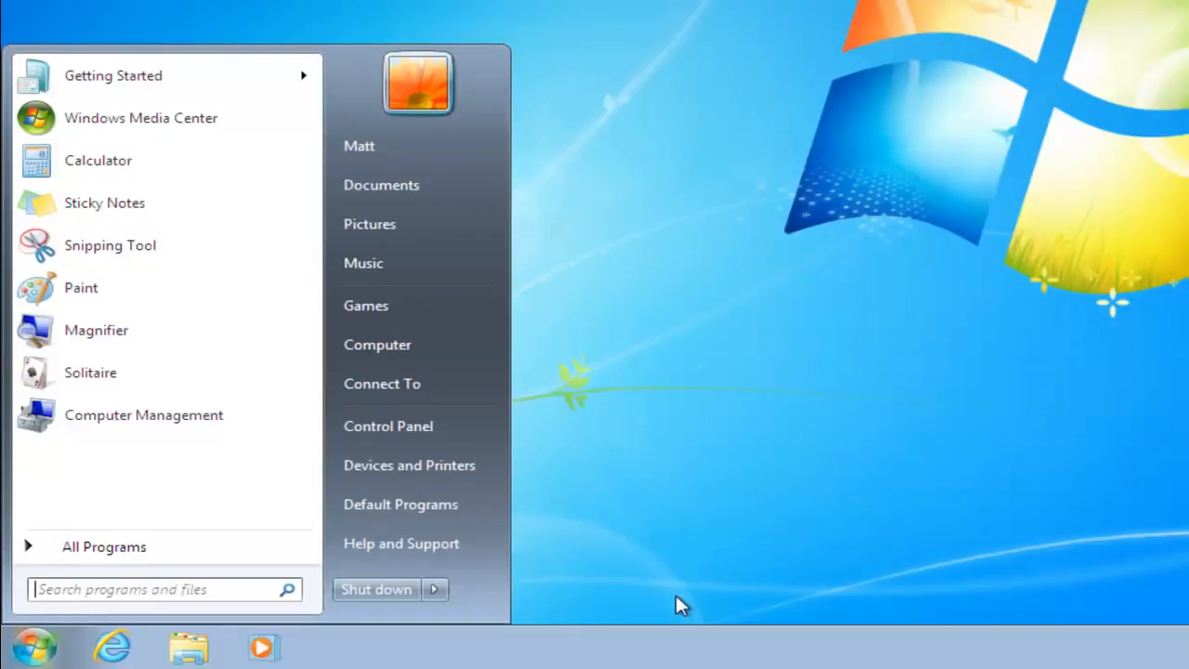
{"action": "type", "text": "manage wireless"}
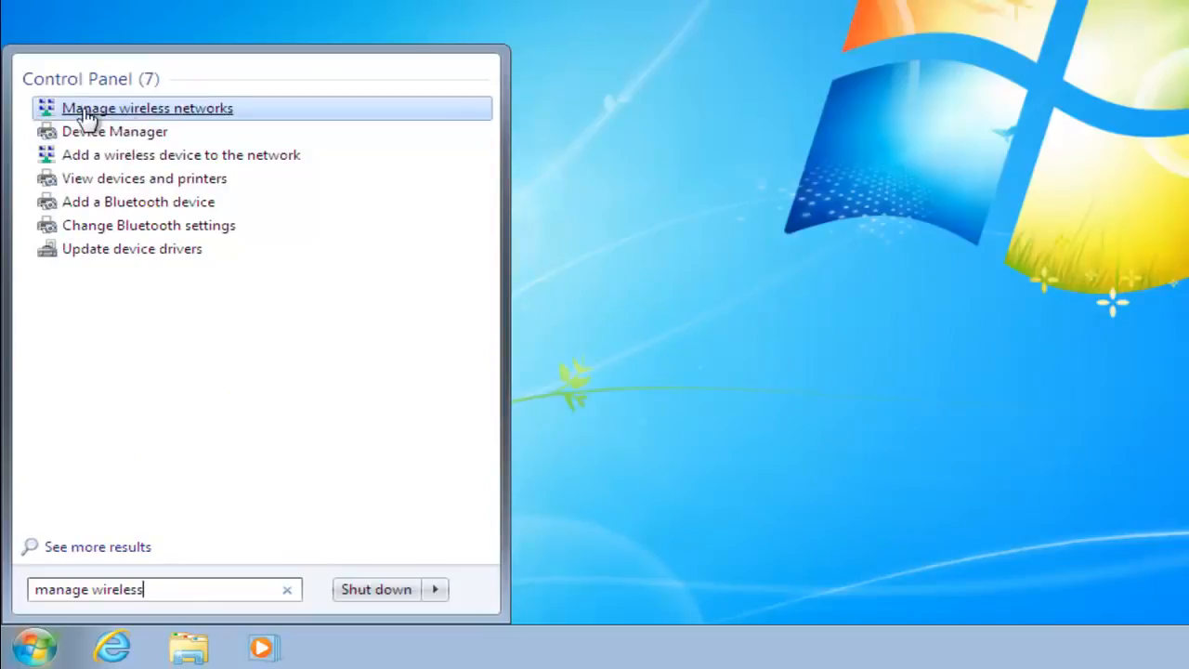
{"action": "mouse_move", "coordinate": [145, 120]}
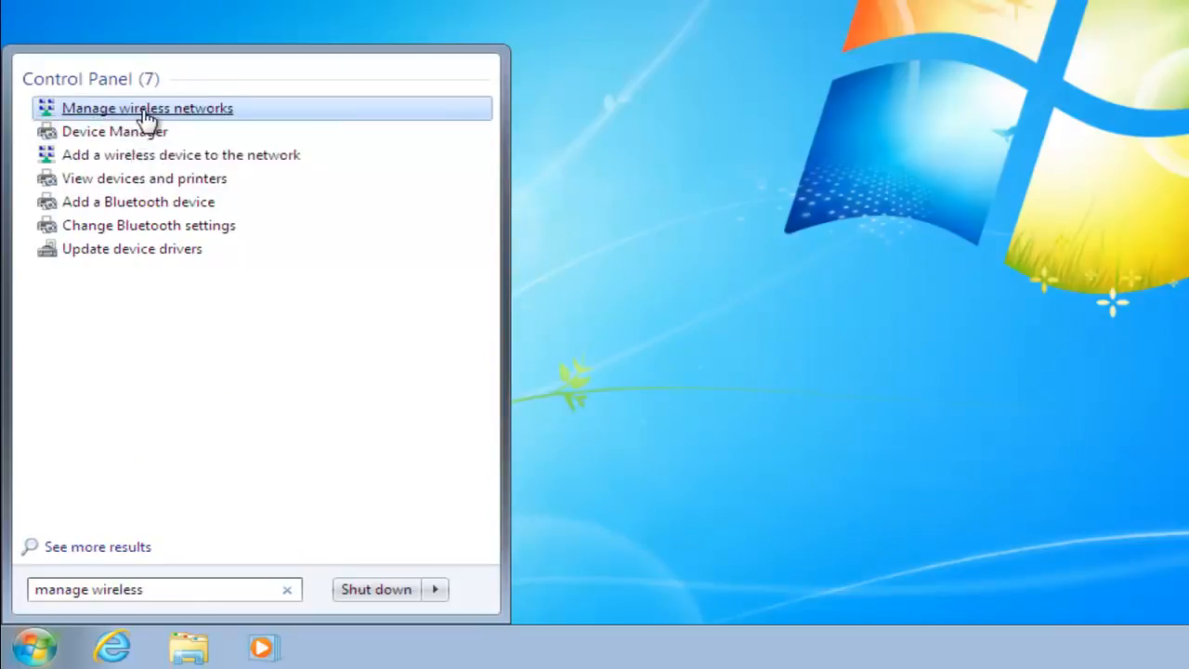
{"action": "left_click", "coordinate": [147, 107]}
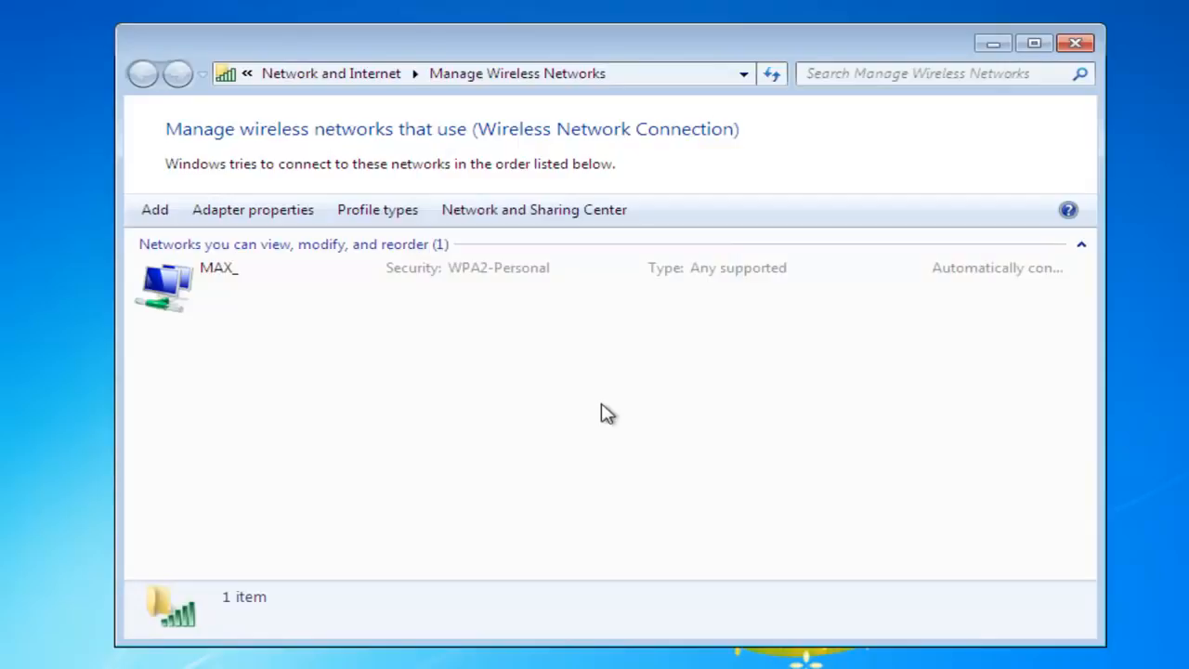
{"action": "mouse_move", "coordinate": [214, 288]}
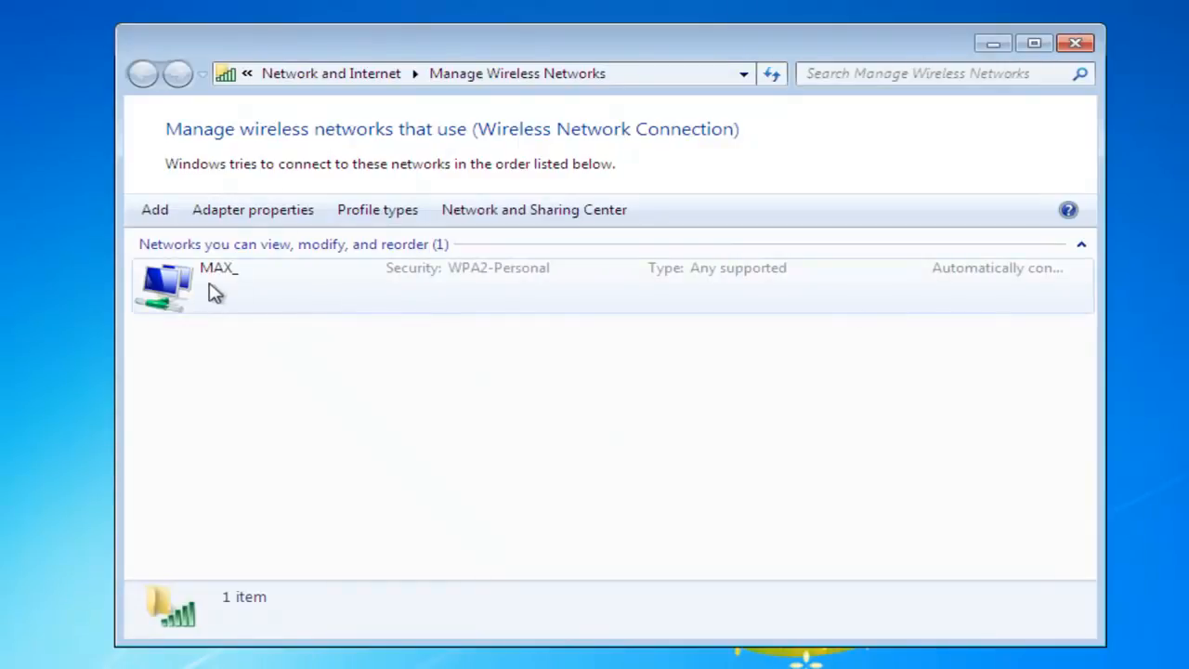
{"action": "mouse_move", "coordinate": [362, 436]}
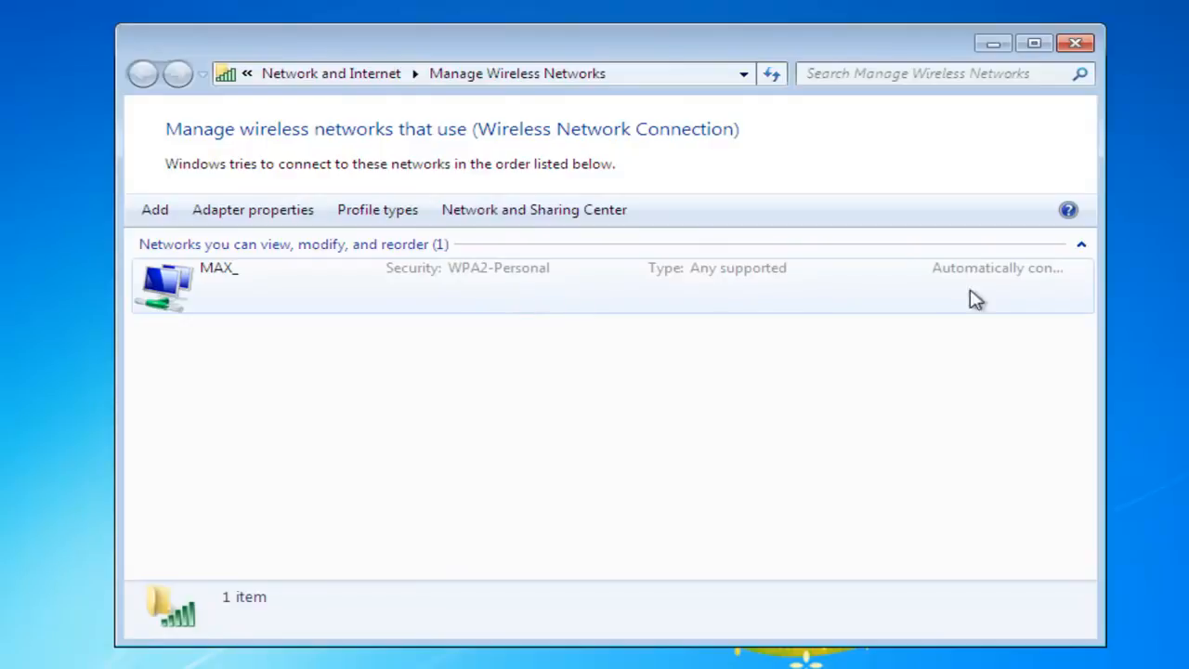
{"action": "mouse_move", "coordinate": [439, 301]}
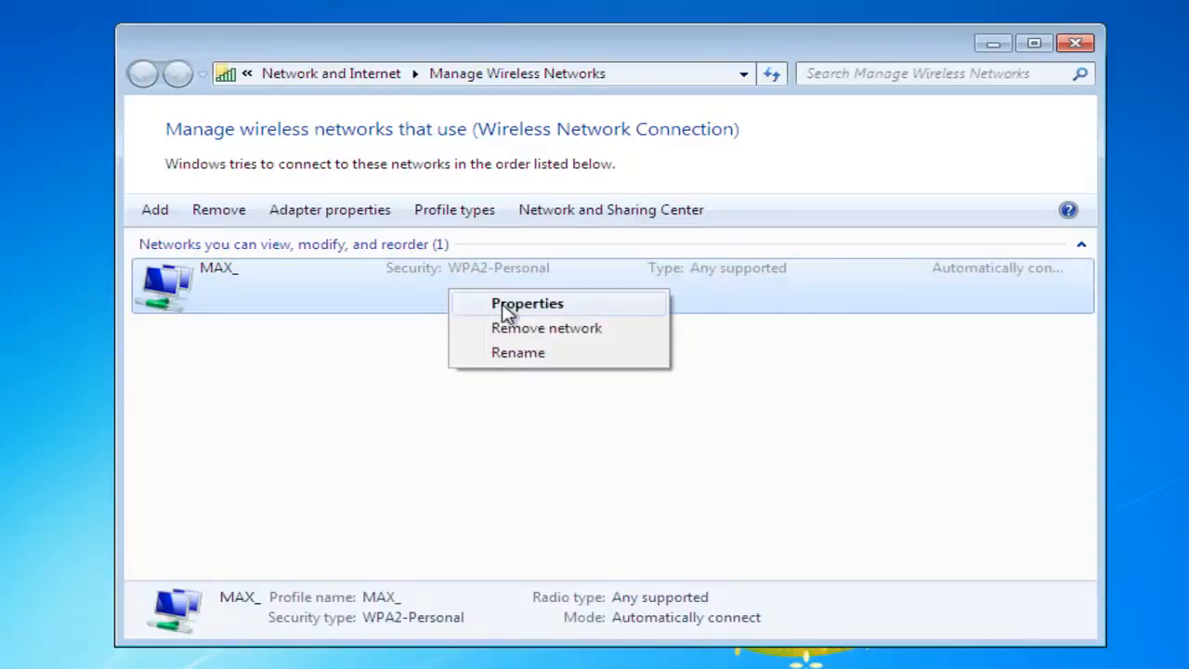
- View the MAX_ network's Security settings: WPA2-Personal, AES, masked security key
{"action": "left_click", "coordinate": [527, 303]}
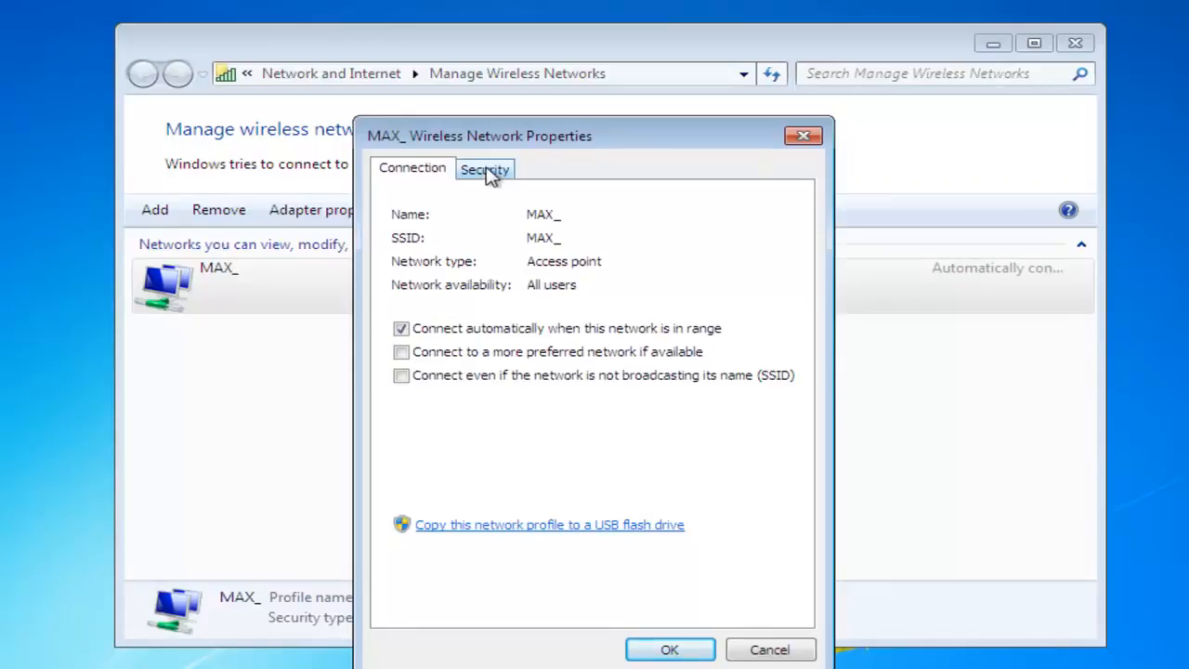
{"action": "left_click", "coordinate": [483, 167]}
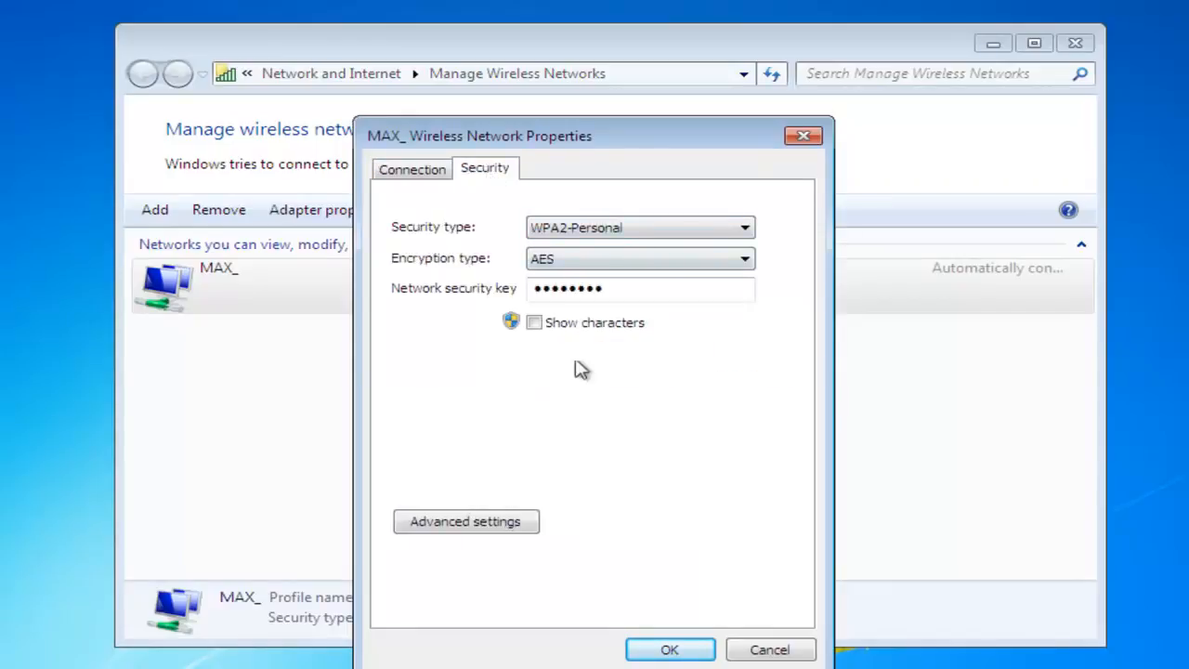
{"action": "mouse_move", "coordinate": [466, 269]}
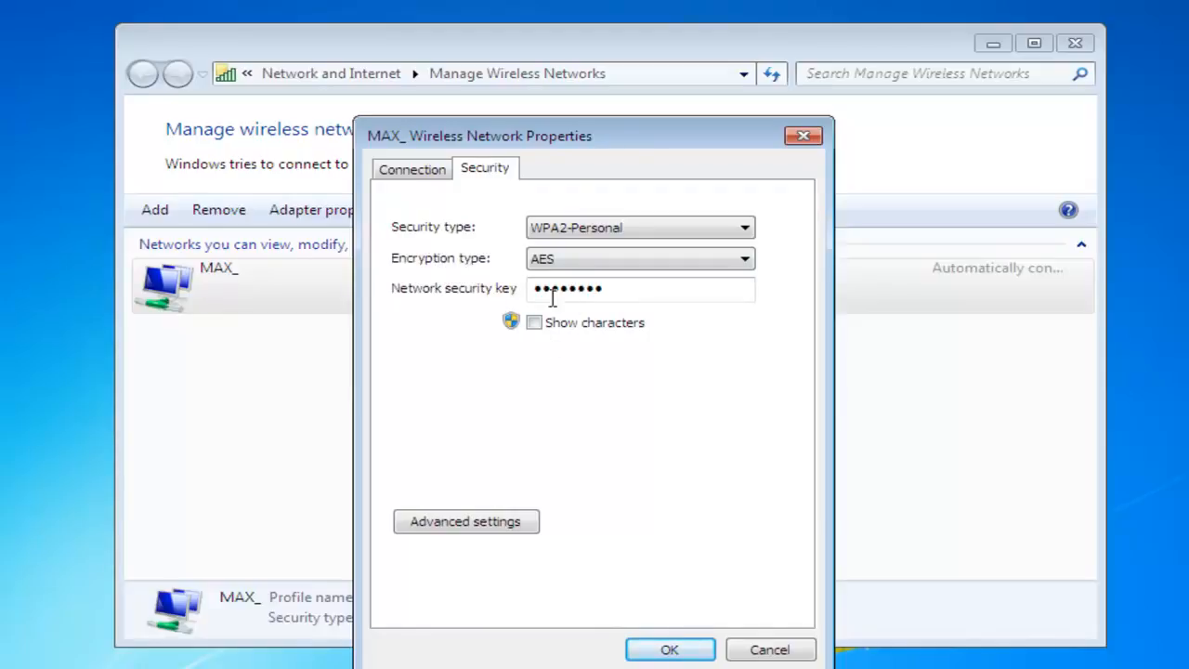
{"action": "mouse_move", "coordinate": [578, 368]}
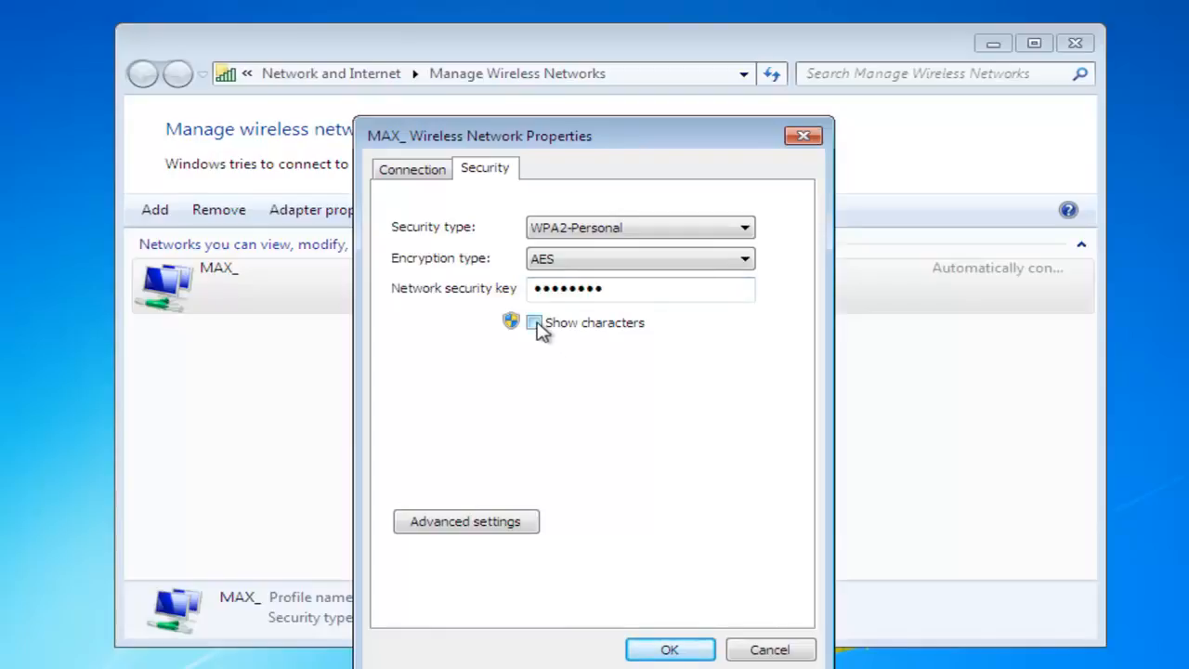
- Reveal the network security key with Show characters, then dismiss the properties with OK
{"action": "left_click", "coordinate": [535, 324]}
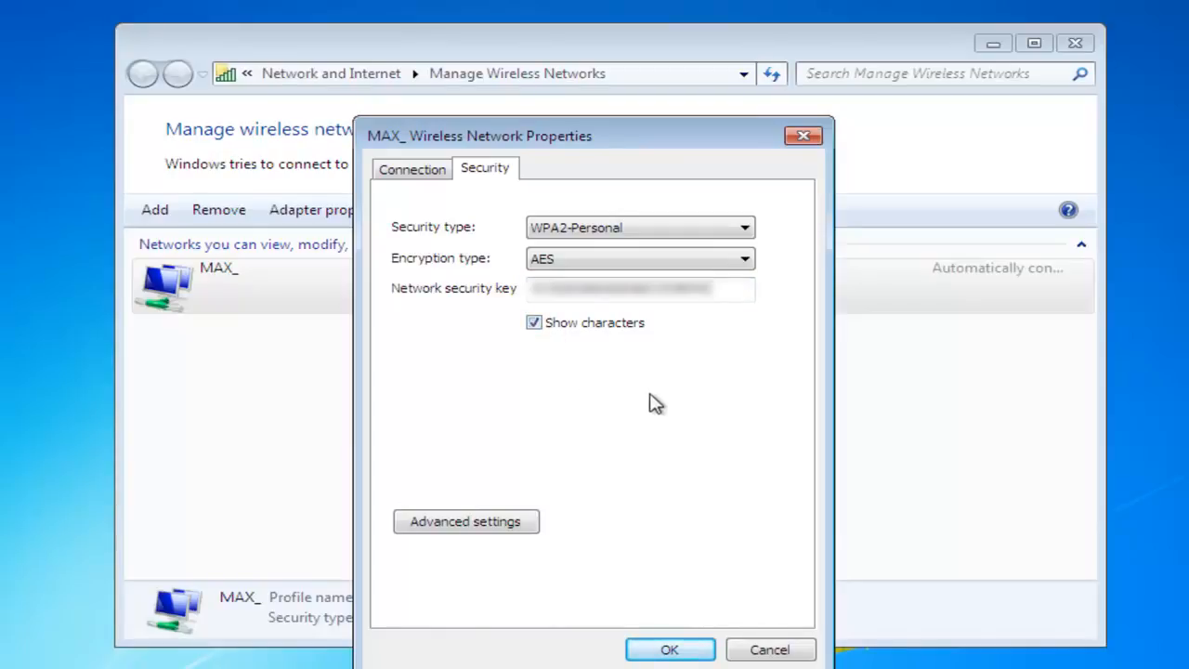
{"action": "mouse_move", "coordinate": [648, 419]}
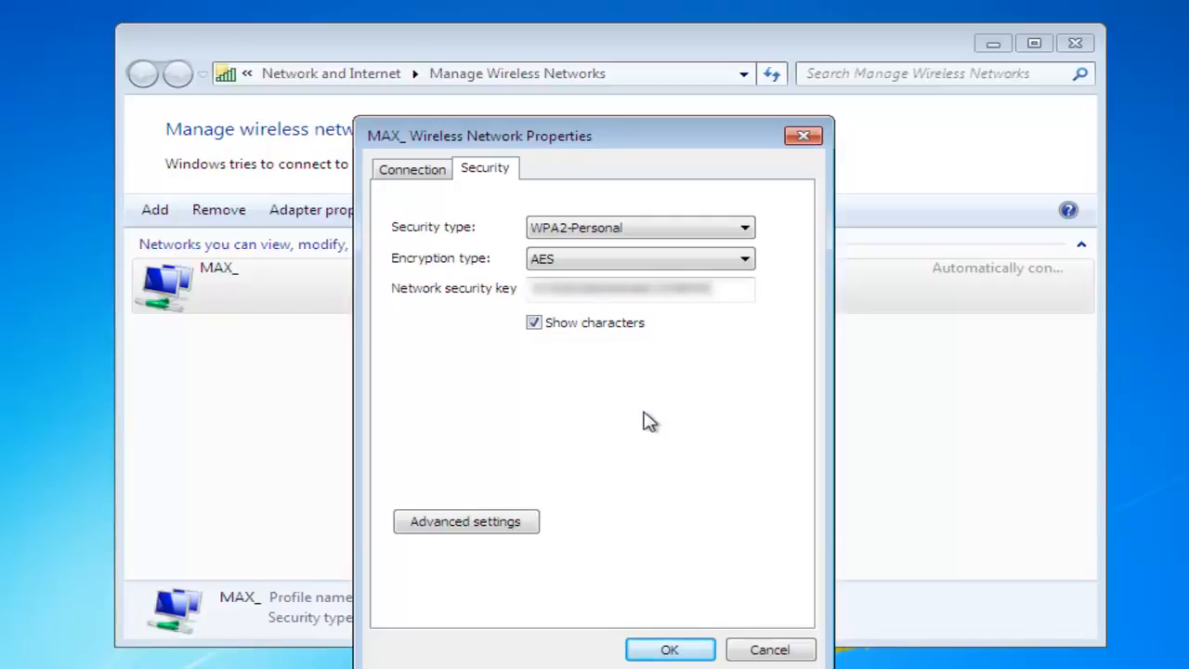
{"action": "mouse_move", "coordinate": [635, 425]}
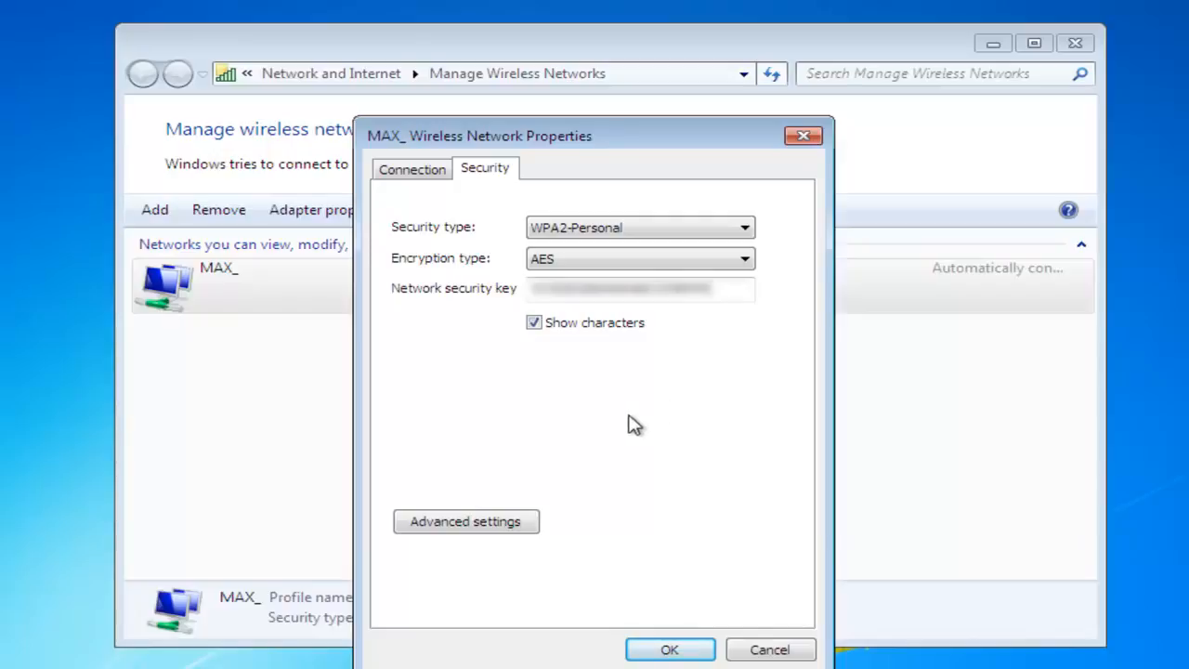
{"action": "mouse_move", "coordinate": [669, 650]}
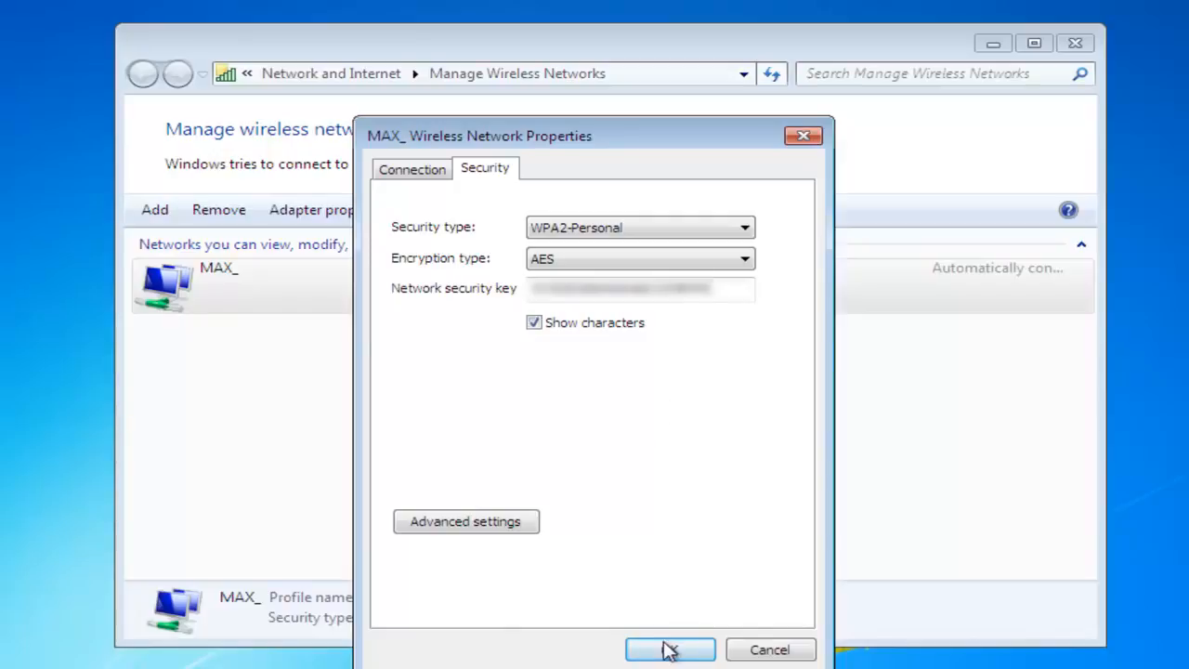
{"action": "left_click", "coordinate": [669, 651]}
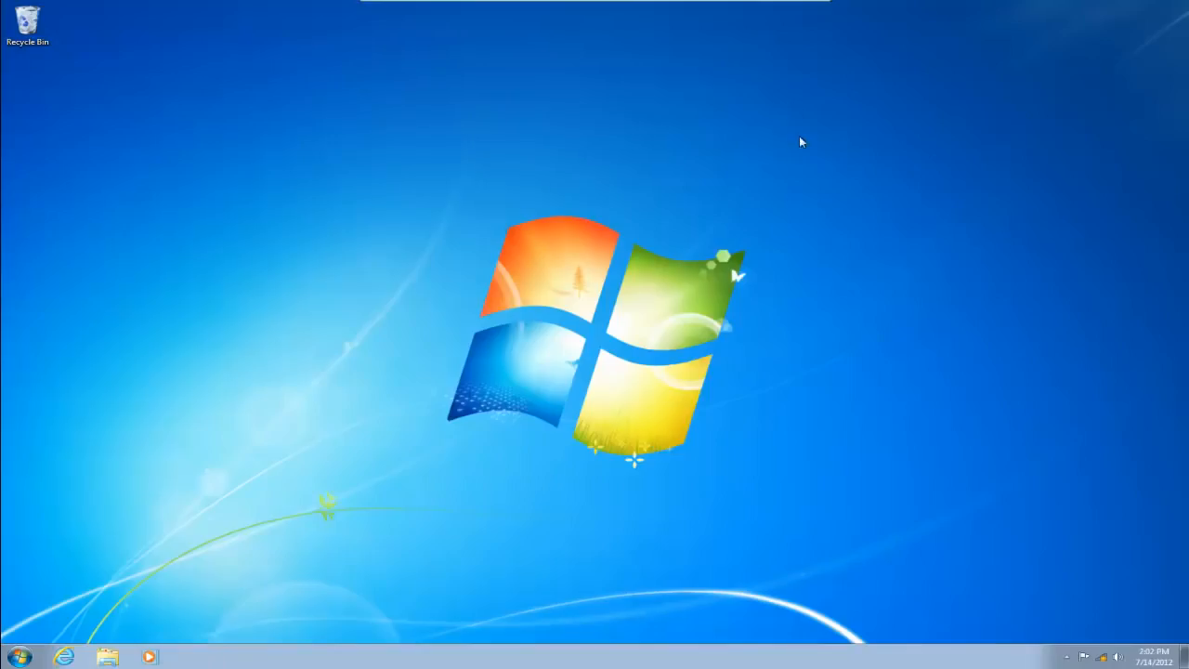
{"action": "mouse_move", "coordinate": [758, 295]}
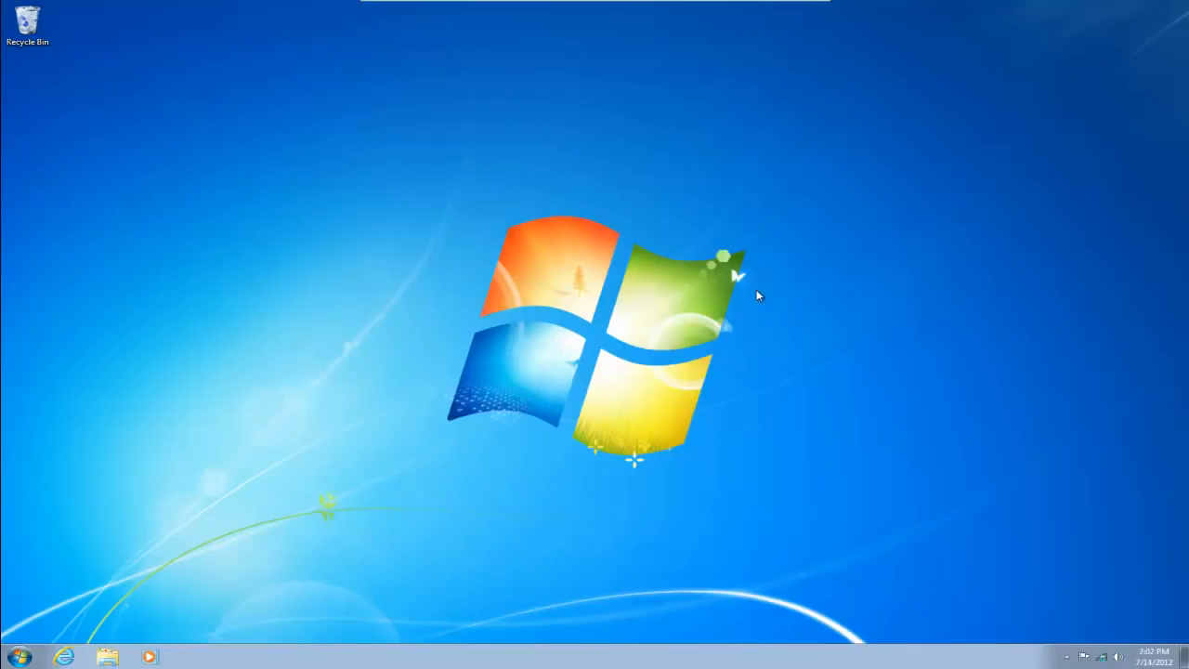